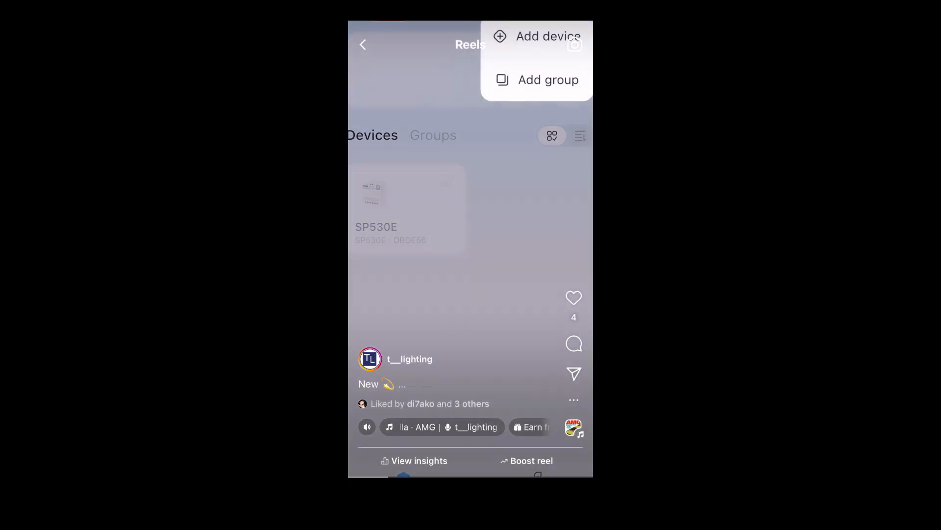
# Choose Add device from the + menu to reach the light parameter configuration screen
pyautogui.click(544, 36)
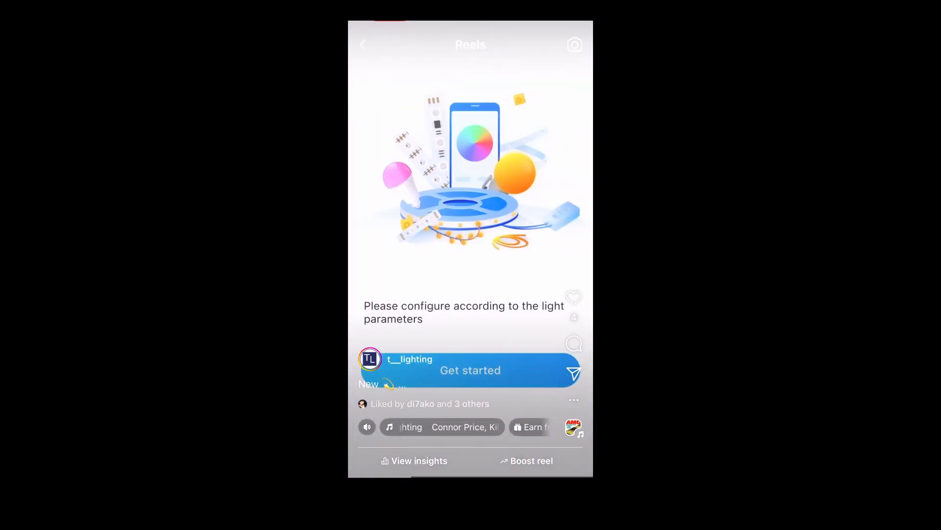
# Confirm RGB IC lighting parameters, complete colour correction, and join the current Wi-Fi network
pyautogui.click(470, 370)
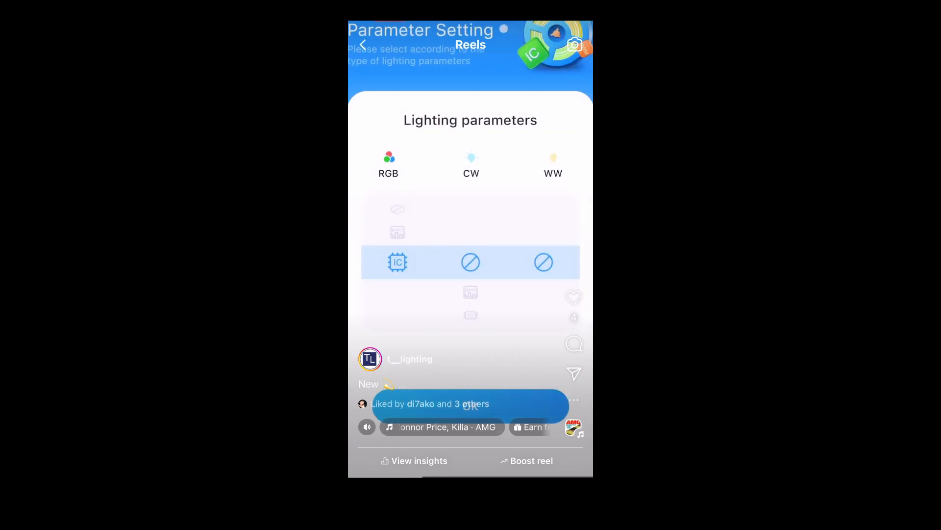
pyautogui.click(470, 411)
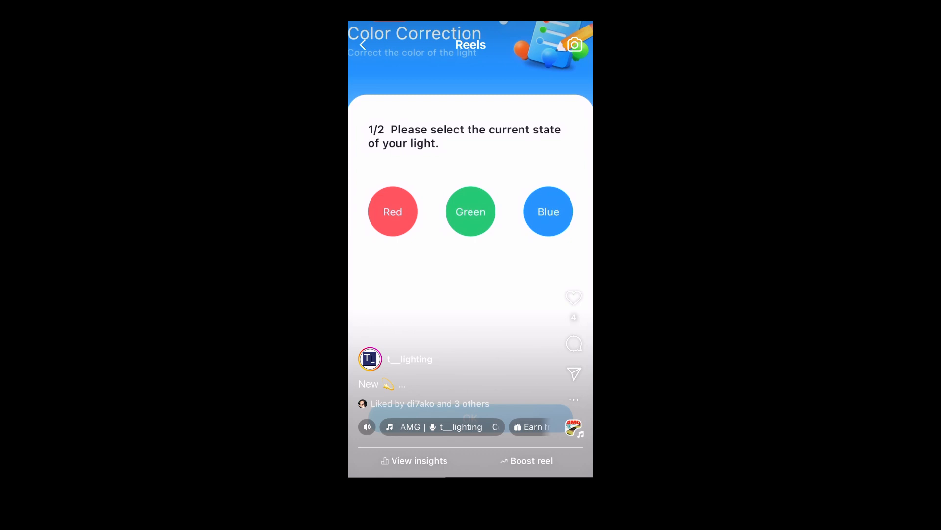
pyautogui.click(393, 211)
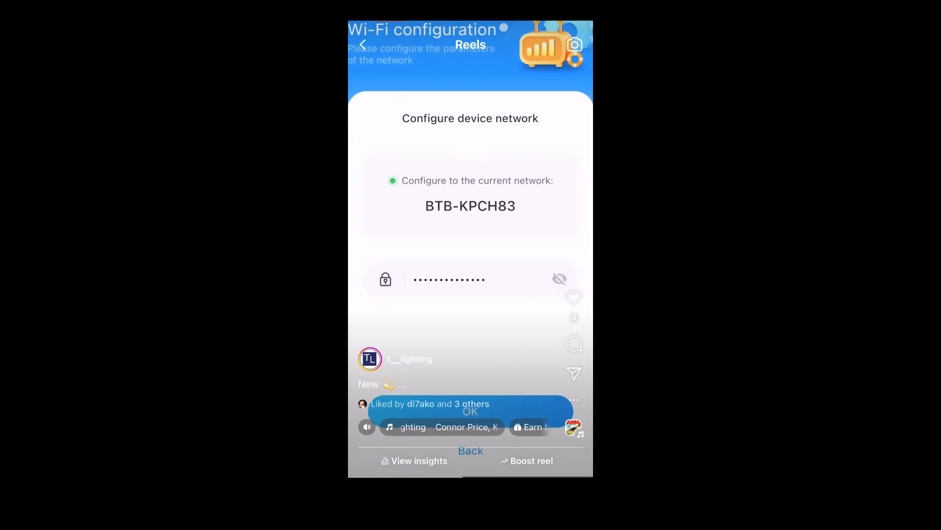
pyautogui.click(470, 411)
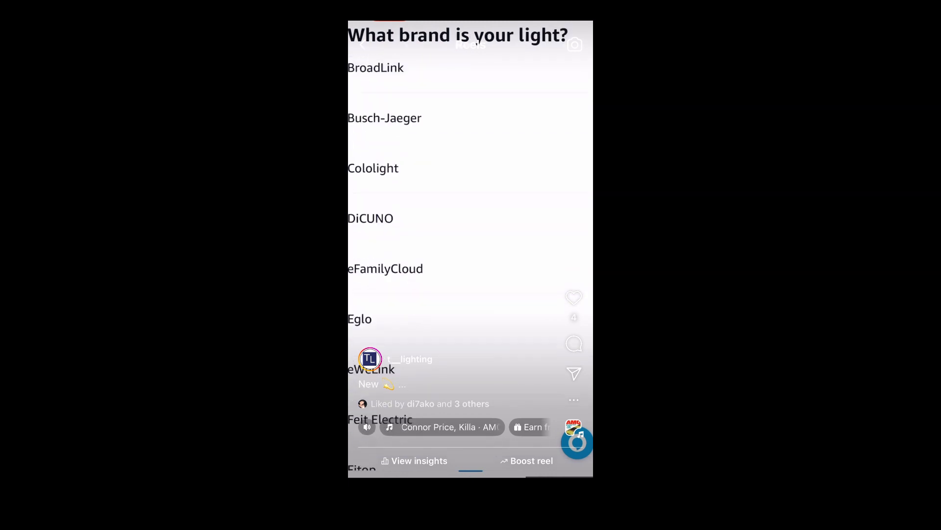
# Scroll the Alexa light-brand list down toward Tuya, WiZ and Yeelight
pyautogui.scroll(-3)
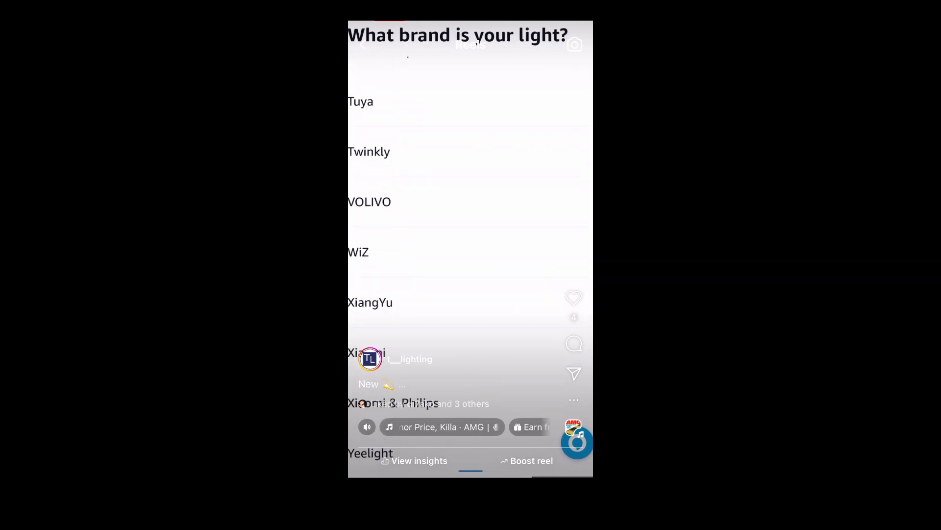